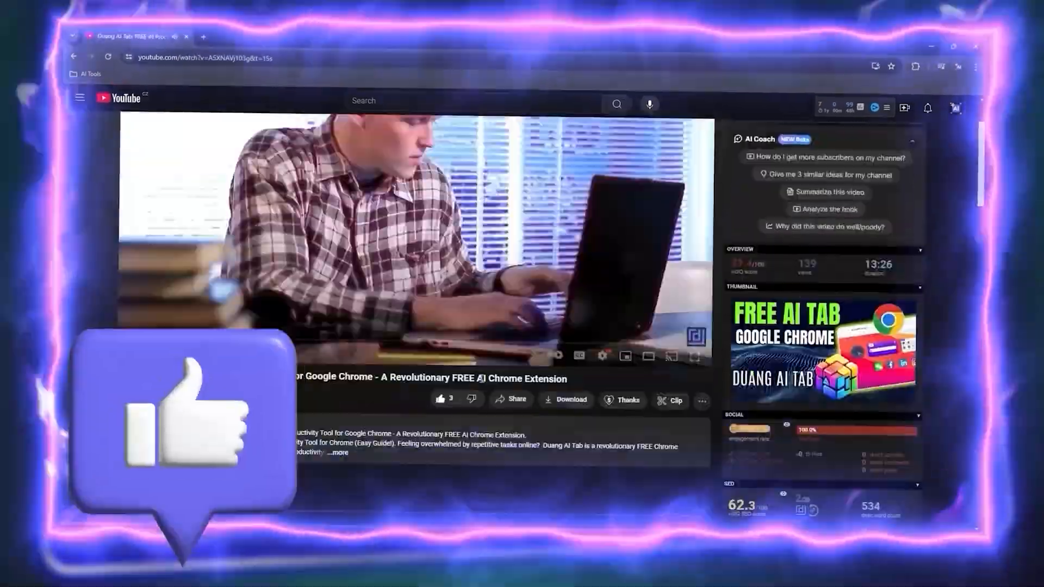
- From the desktop's Personalize > Colors page, set 'Choose your mode' to Dark
left_click(759, 574)
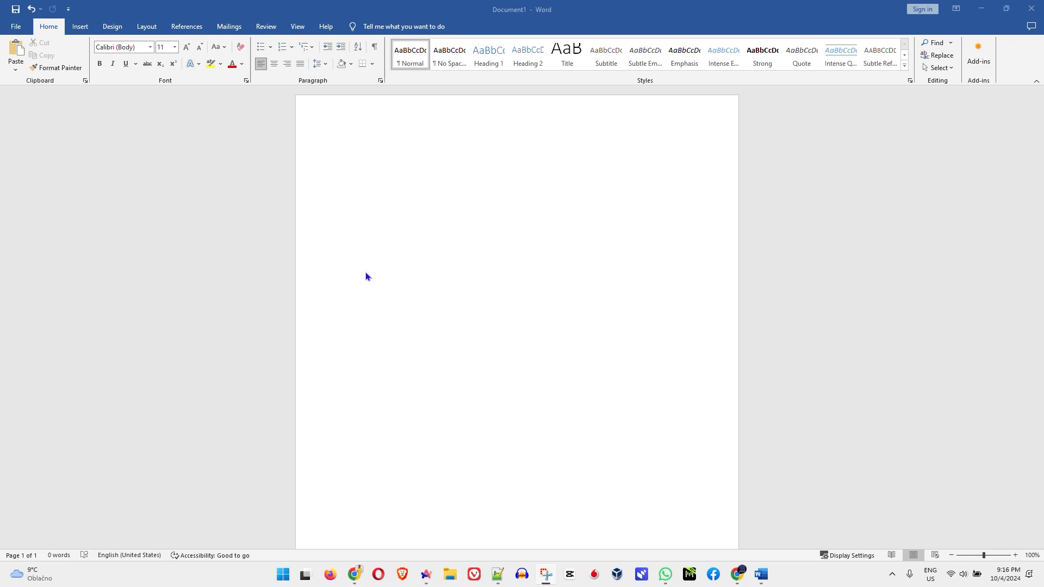
mouse_move(398, 238)
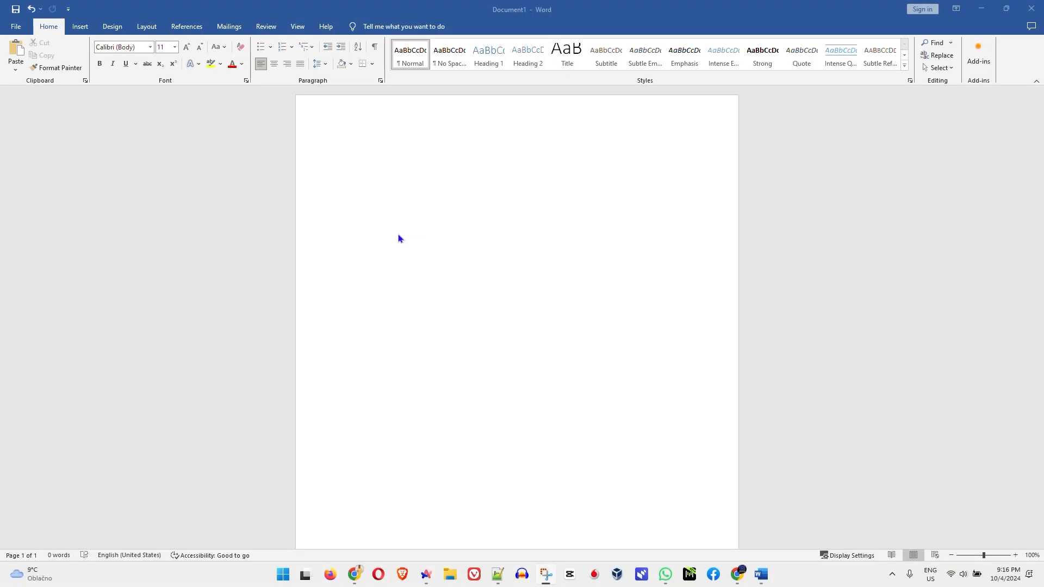
mouse_move(406, 237)
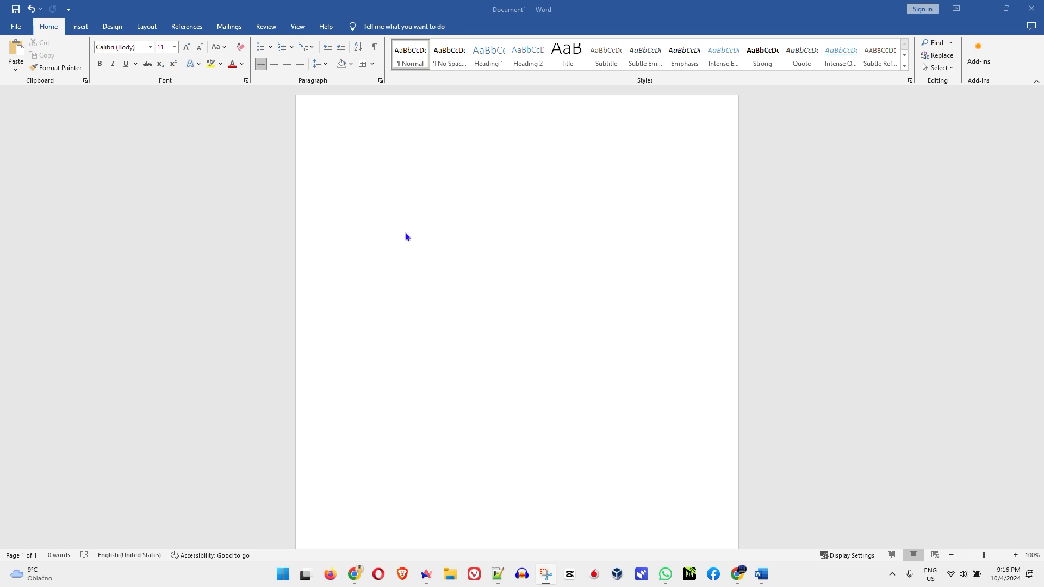
mouse_move(374, 233)
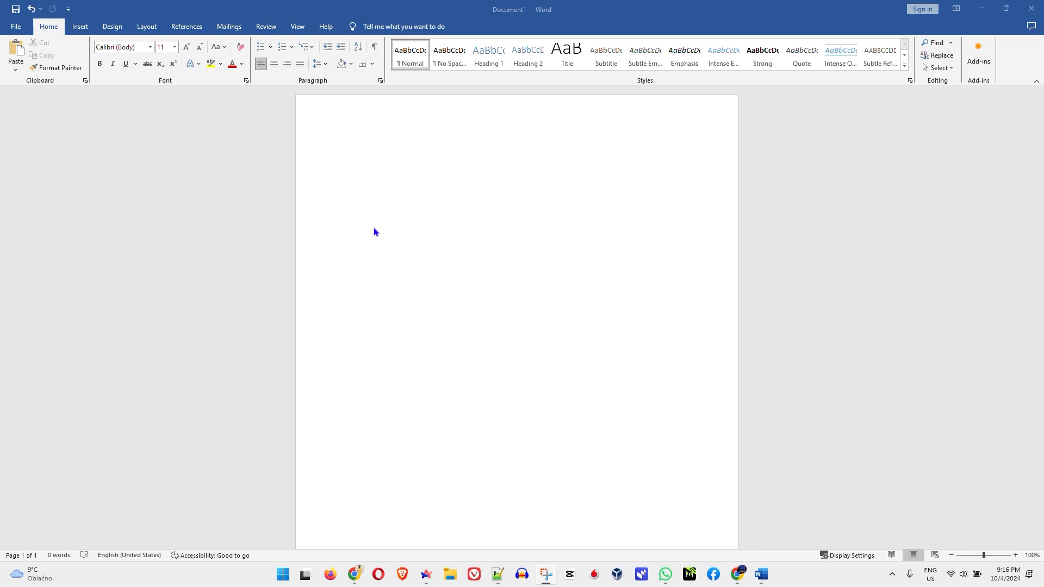
mouse_move(954, 7)
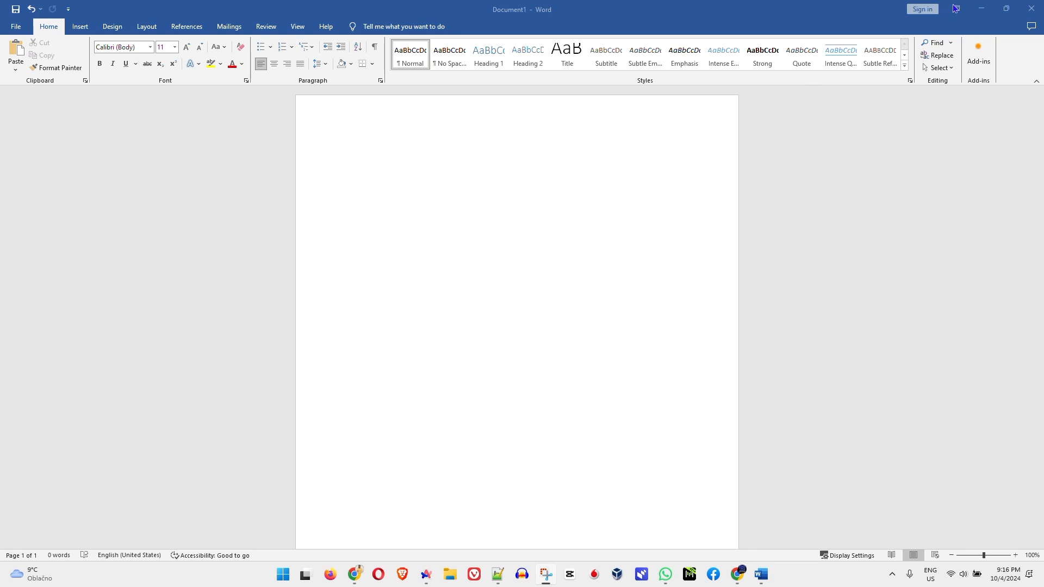
right_click(267, 266)
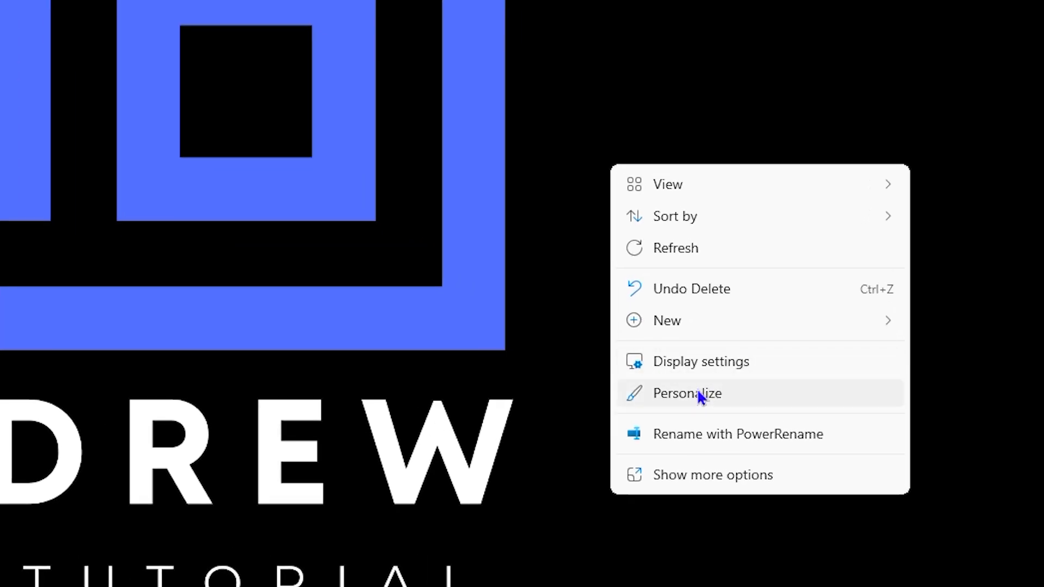
left_click(686, 392)
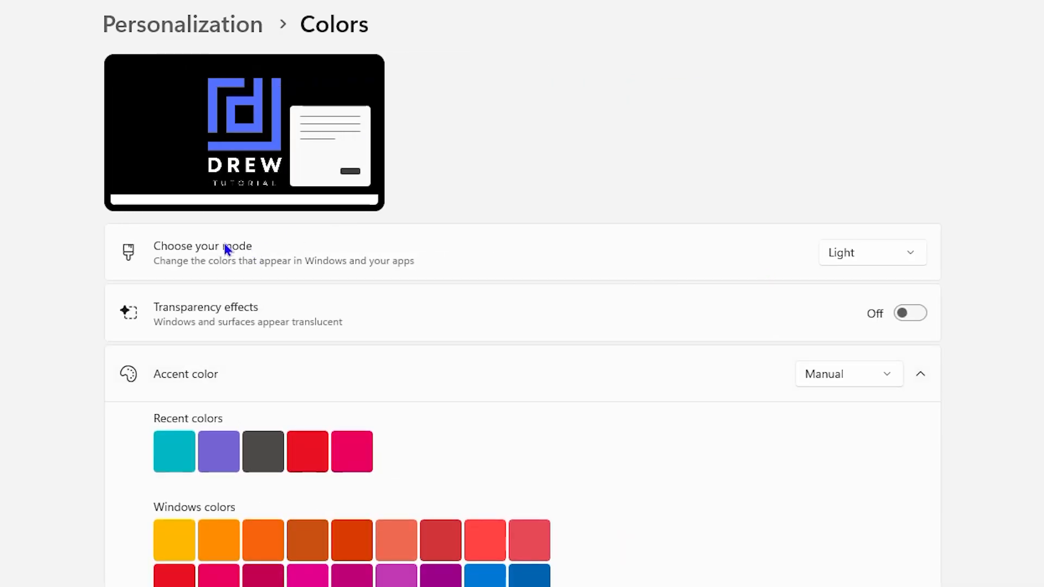
mouse_move(794, 236)
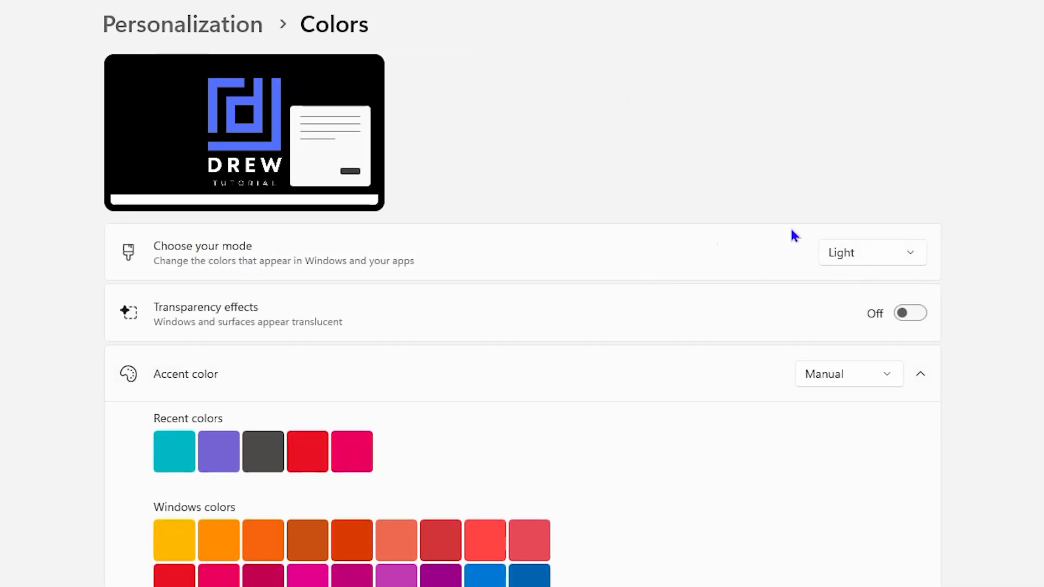
mouse_move(866, 263)
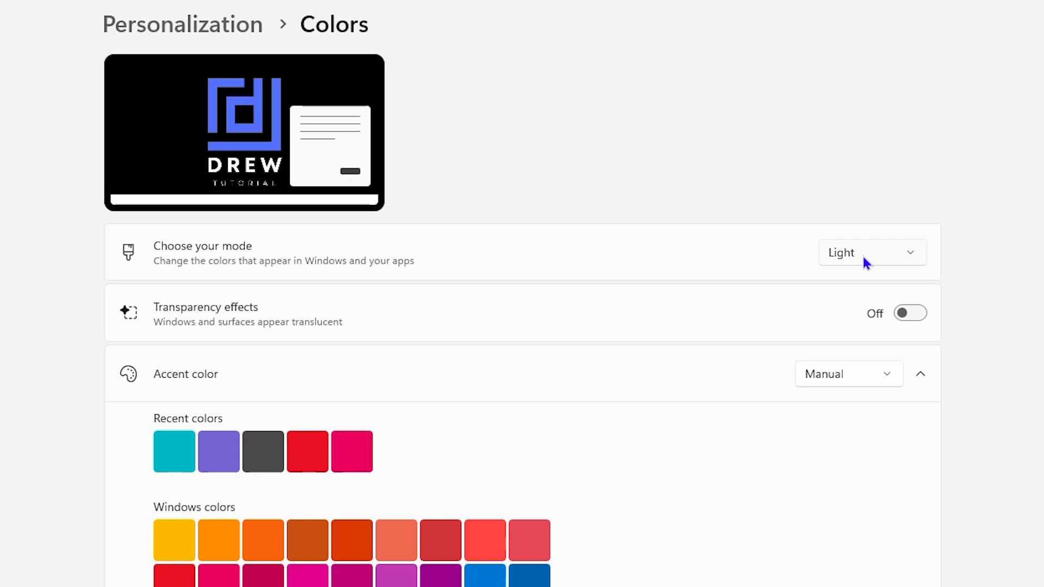
left_click(870, 253)
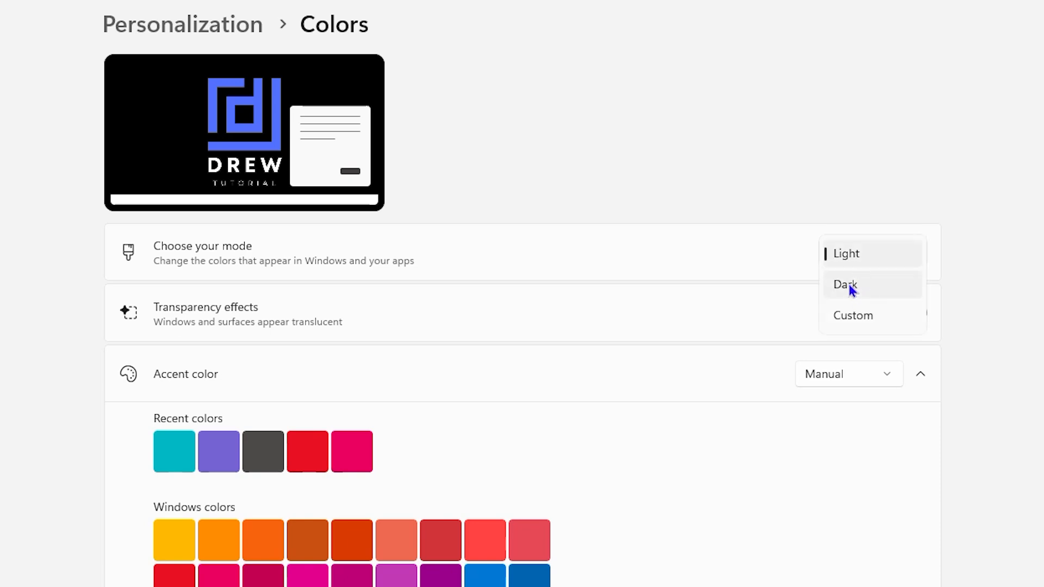
left_click(845, 284)
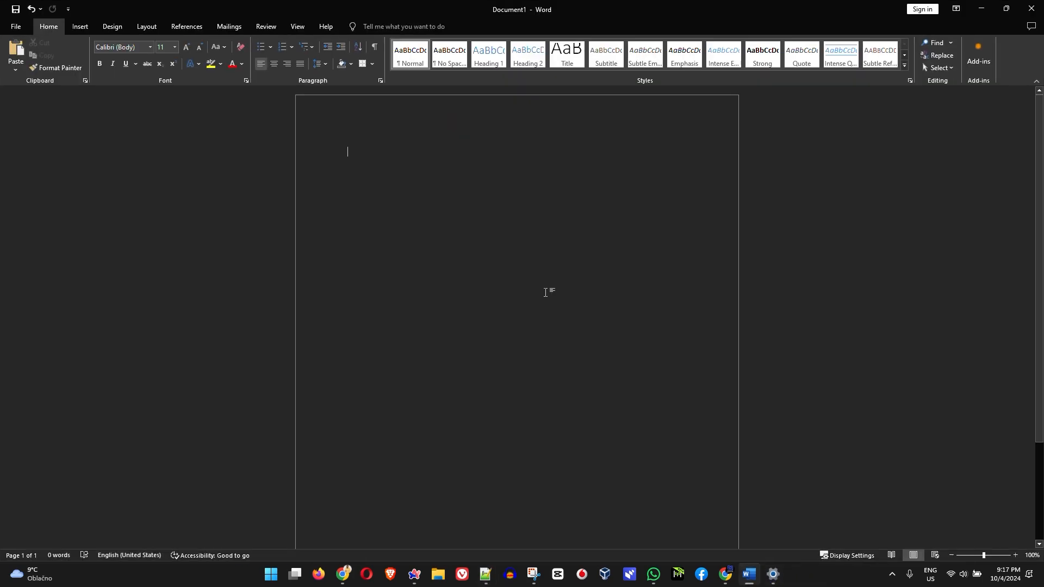
mouse_move(6, 200)
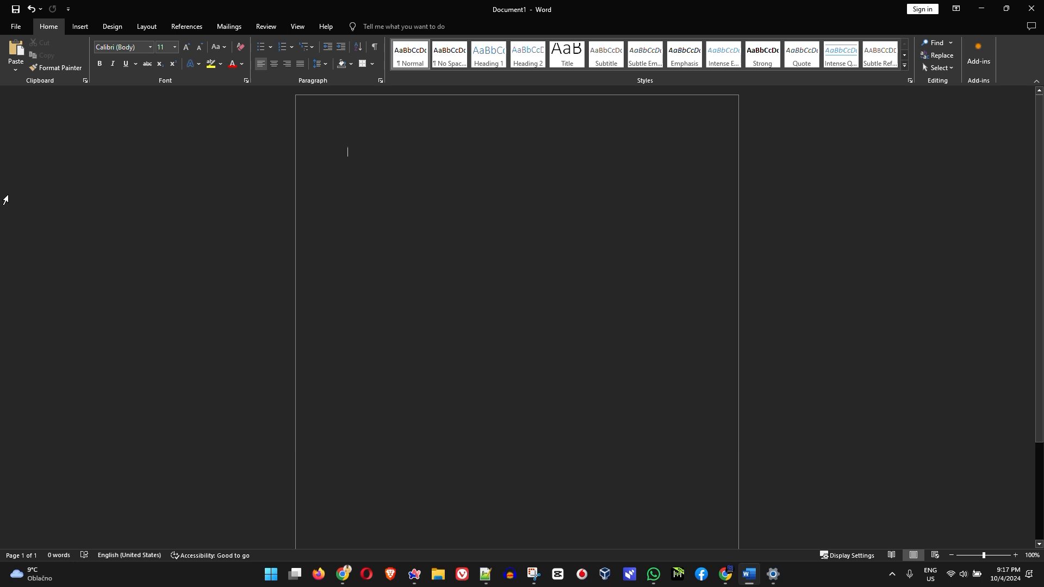
mouse_move(19, 202)
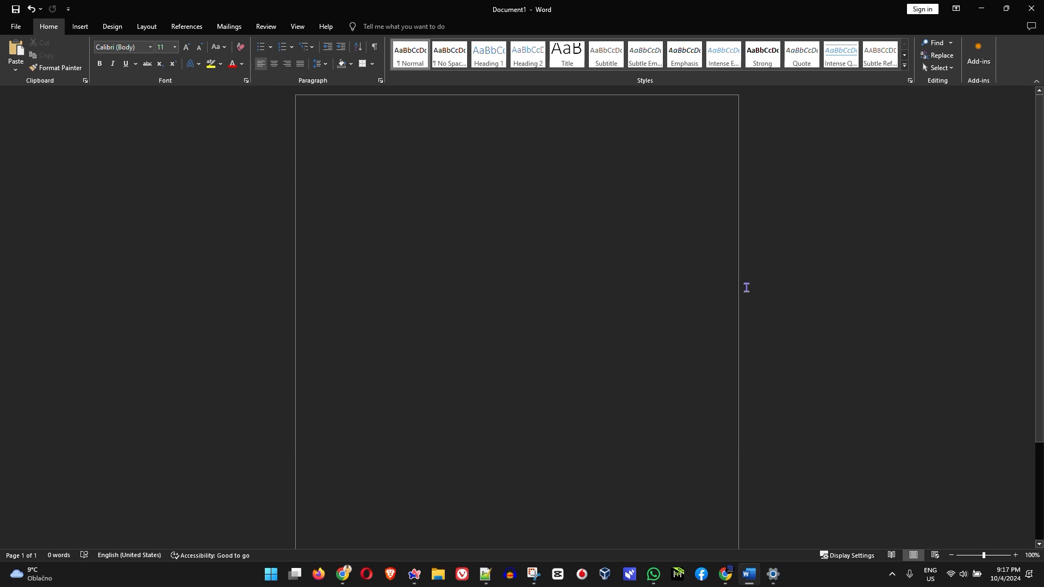
mouse_move(138, 188)
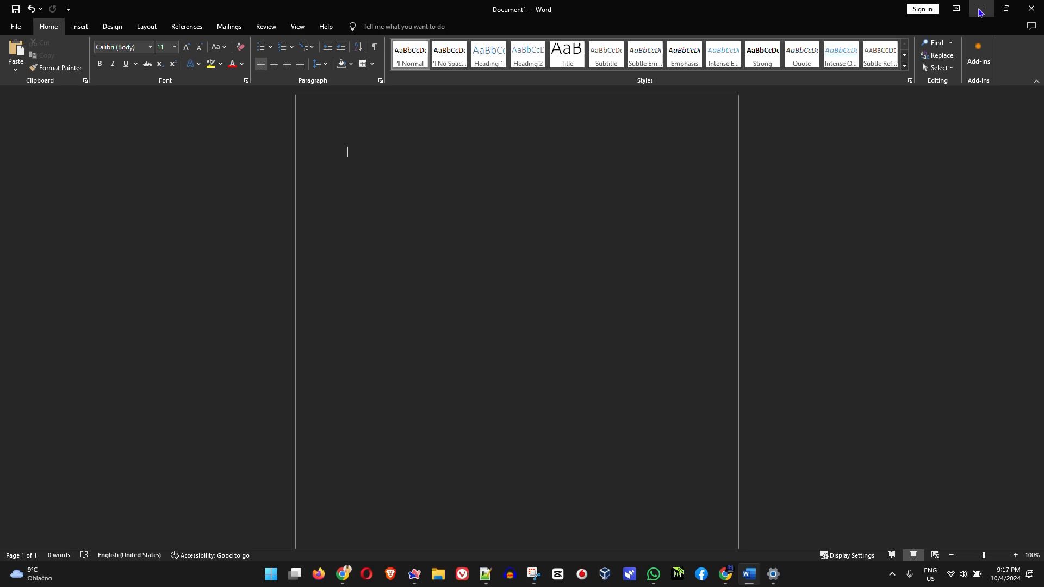
mouse_move(980, 12)
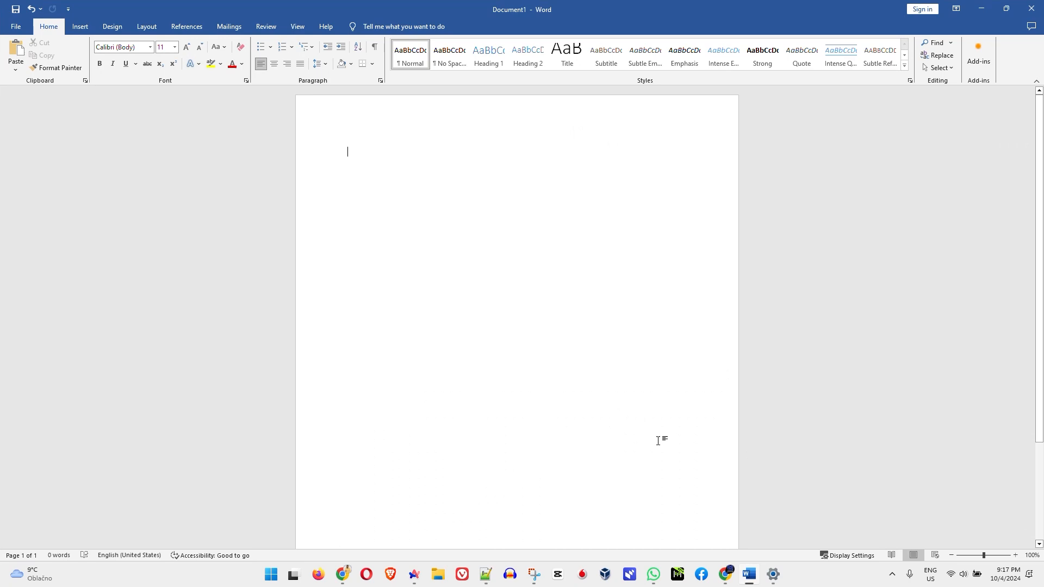
mouse_move(133, 482)
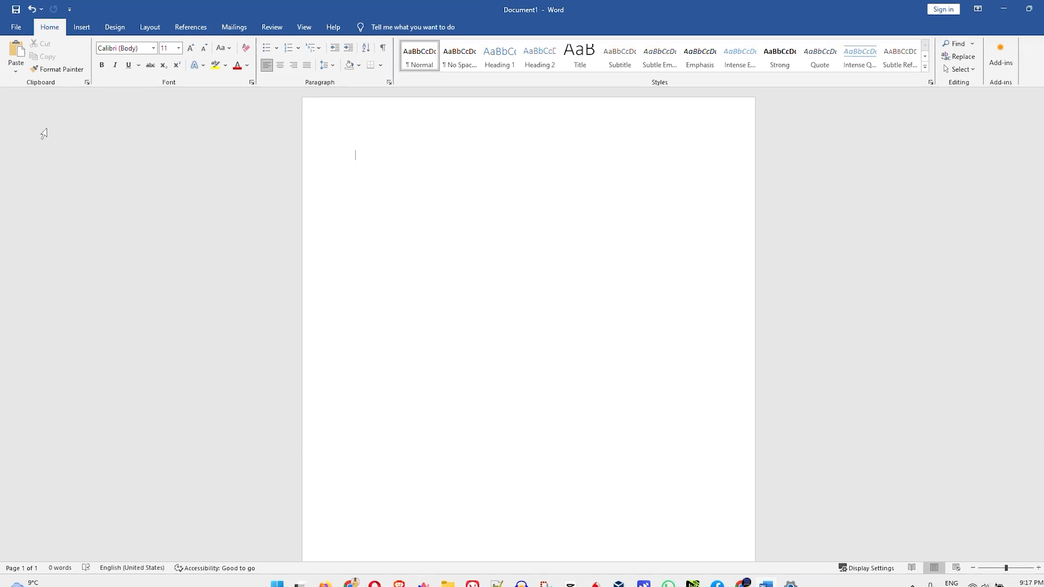
- Bring up Word Options on the General page showing the Office Theme setting
left_click(16, 26)
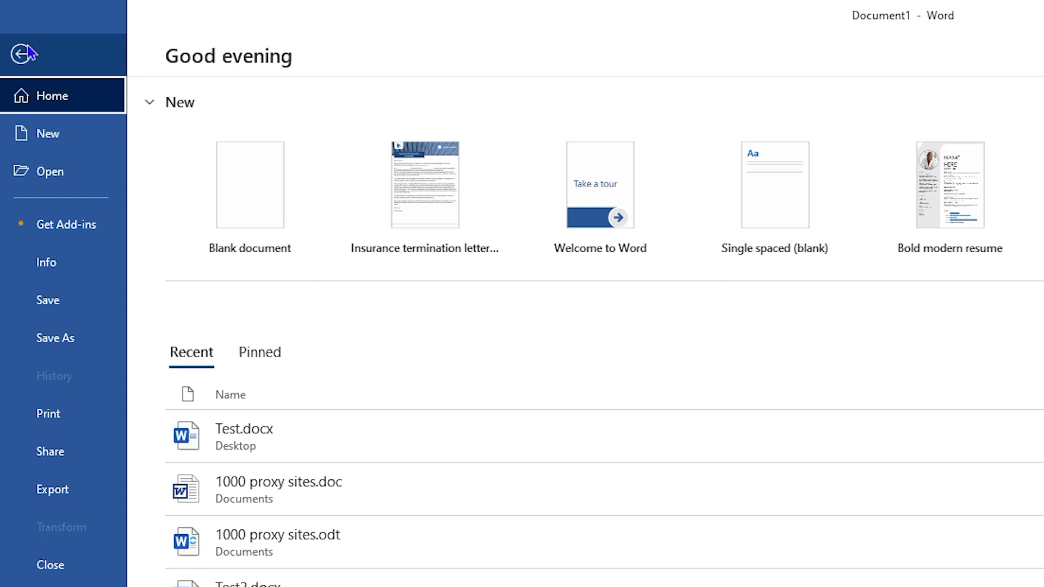
scroll("down", 3)
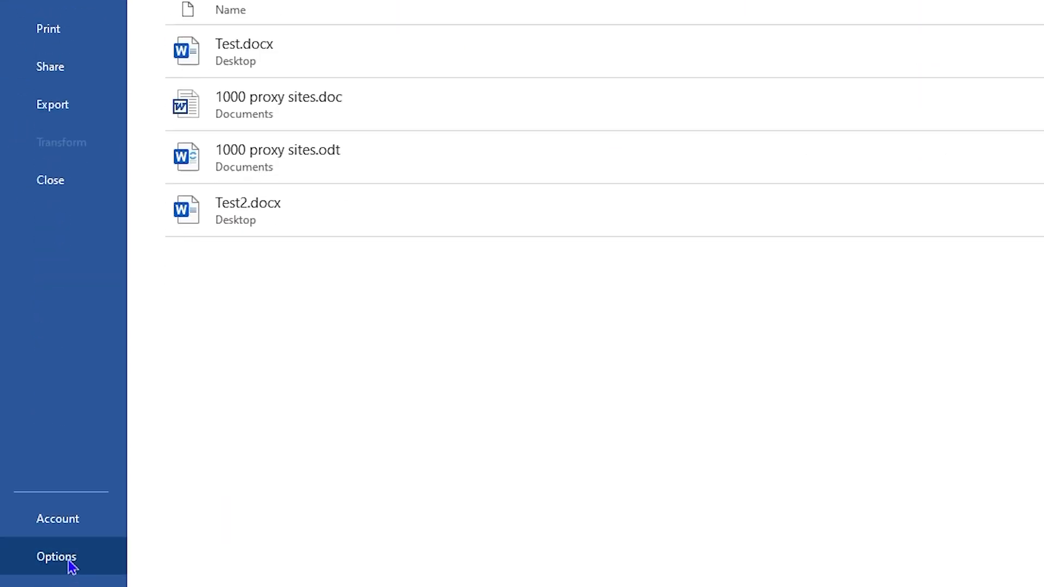
left_click(56, 557)
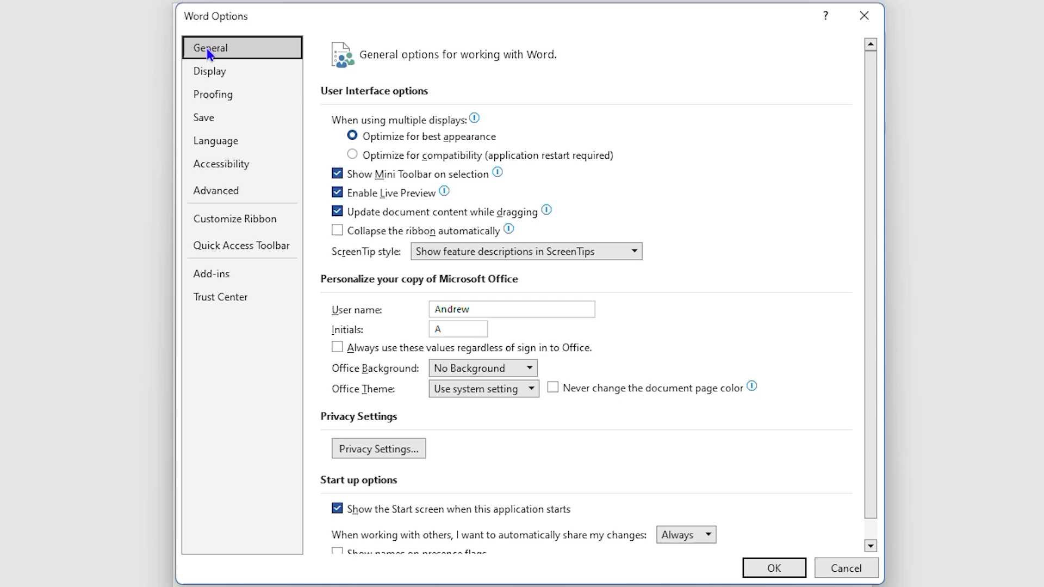
mouse_move(369, 402)
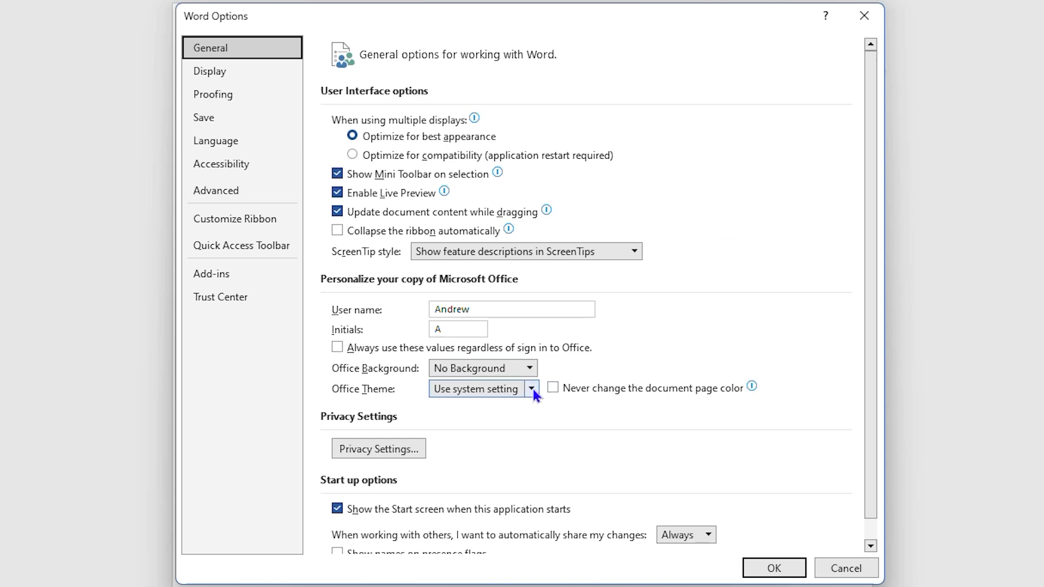
- Glance at the Office Theme list, leave Options, check Windows Colors shows Light, return to Word
left_click(530, 388)
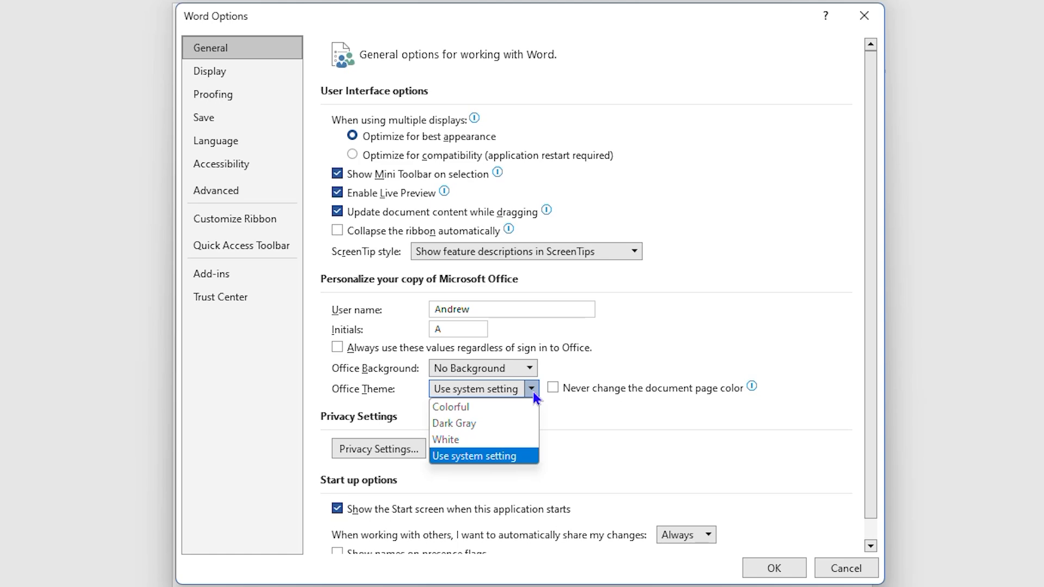
left_click(450, 406)
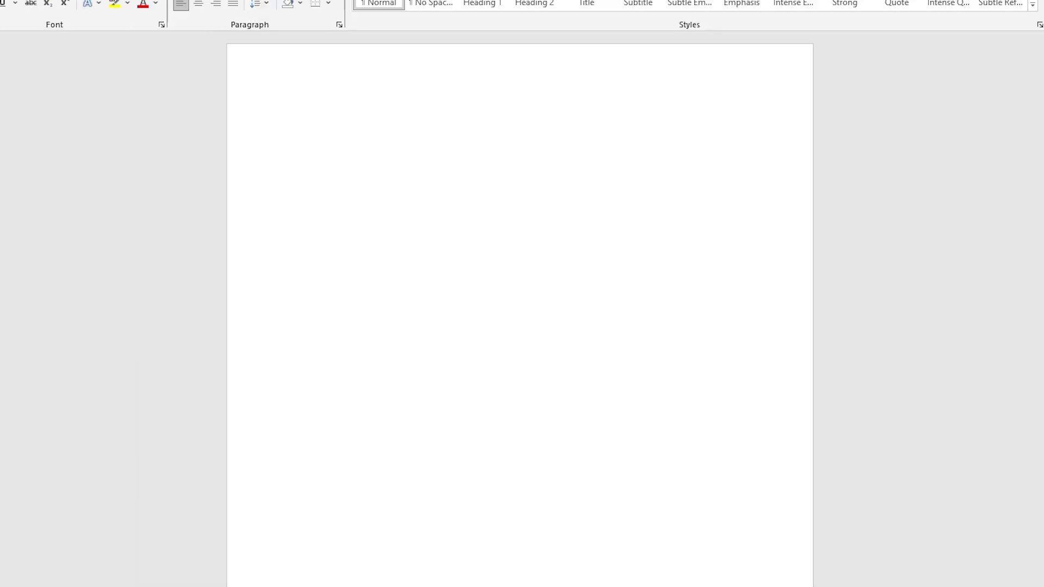
left_click(772, 574)
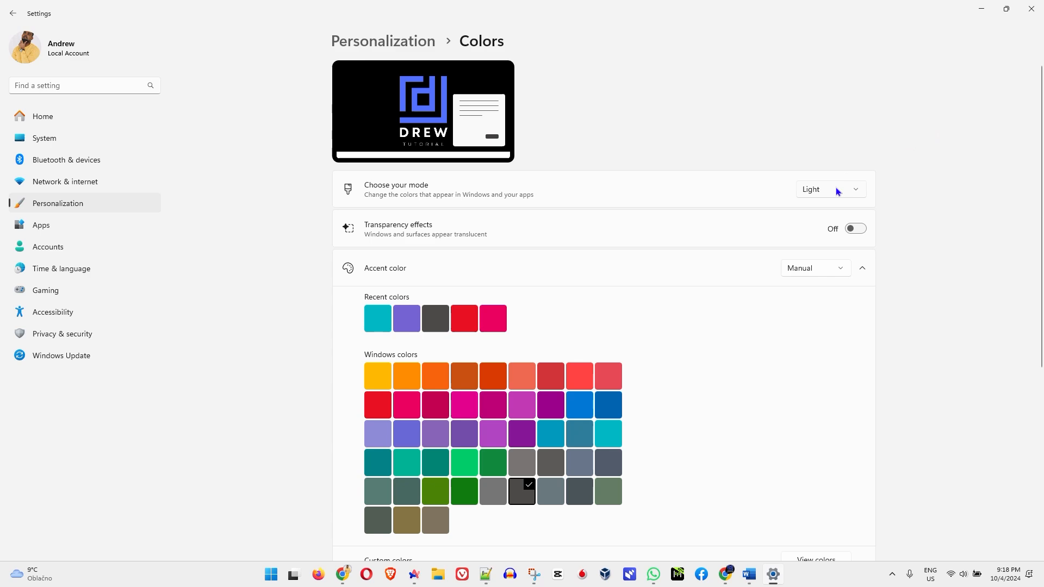
left_click(829, 190)
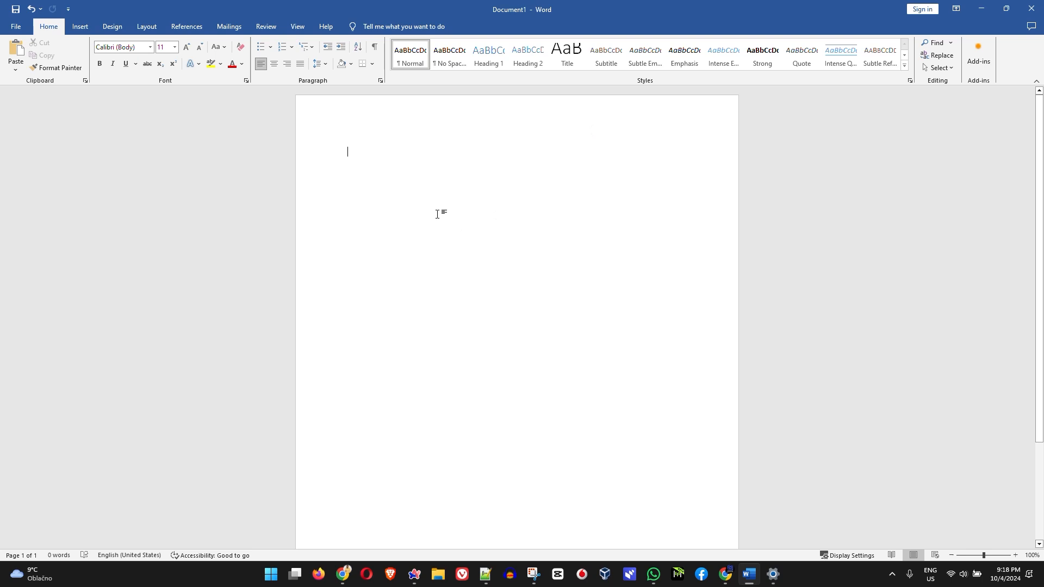
mouse_move(289, 257)
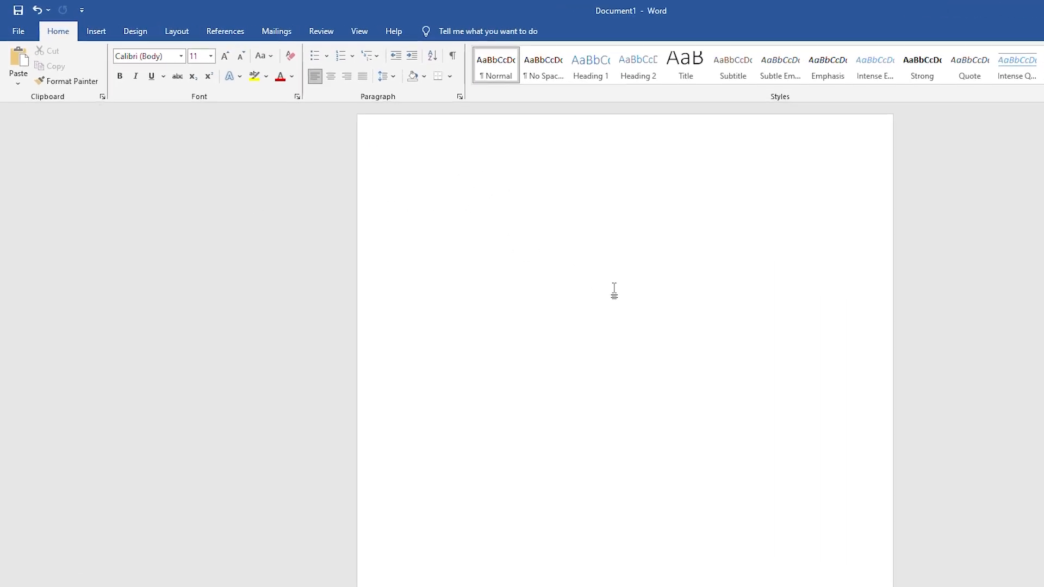
- In Word Options > General, set the Office Theme to Dark Gray and apply it
left_click(18, 31)
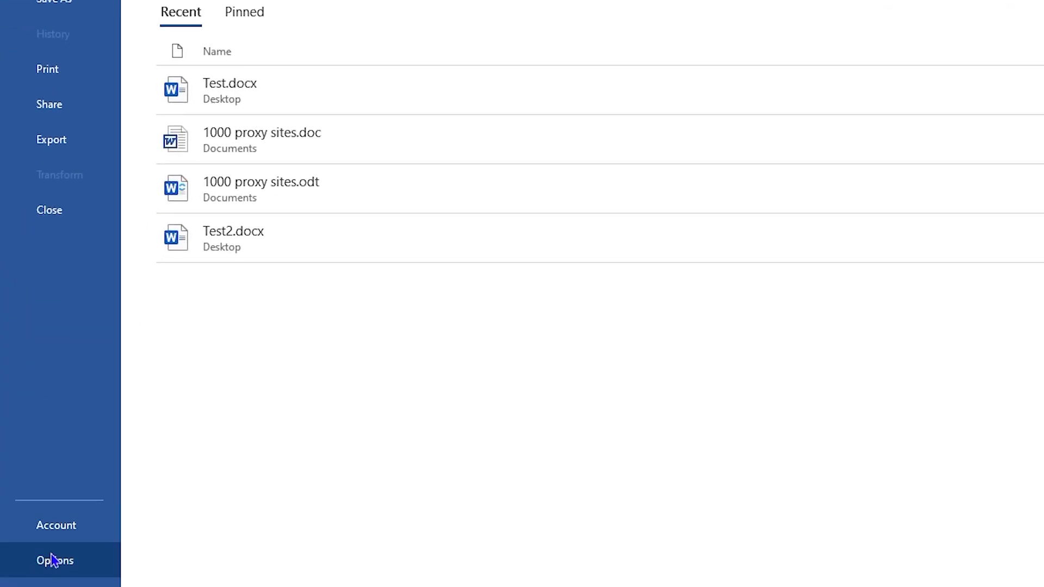
left_click(54, 560)
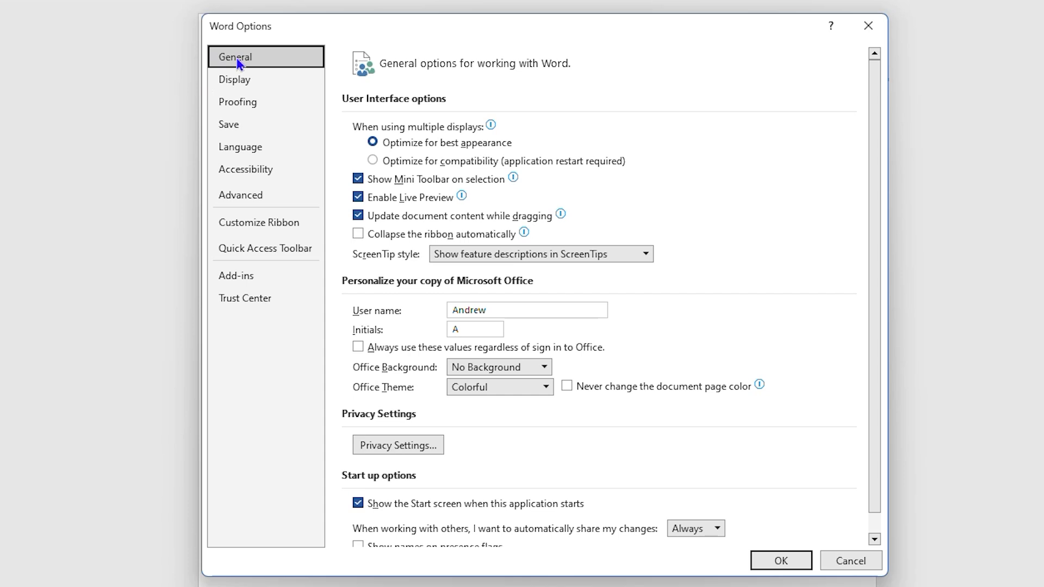
mouse_move(370, 392)
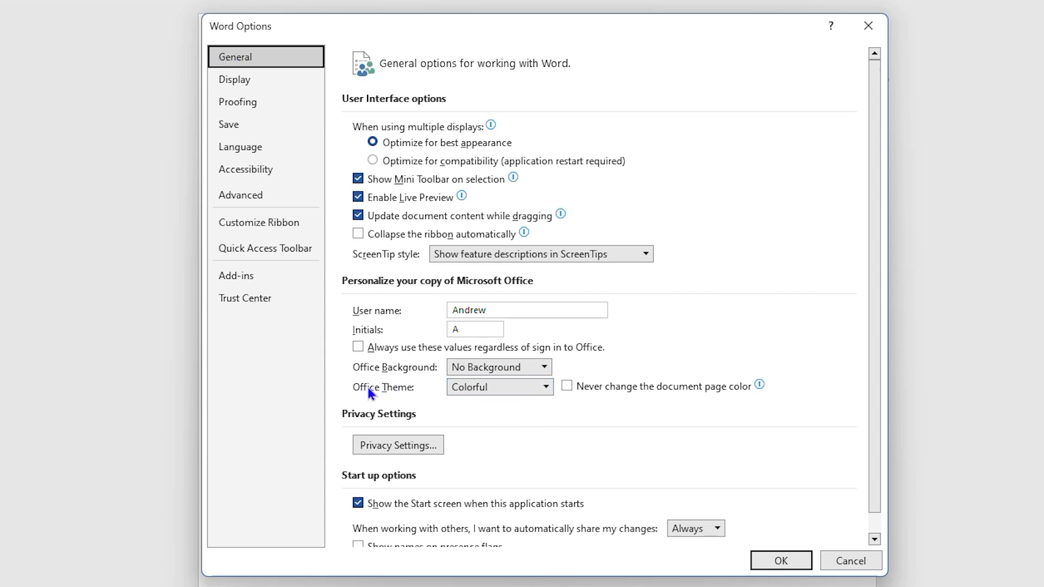
left_click(545, 387)
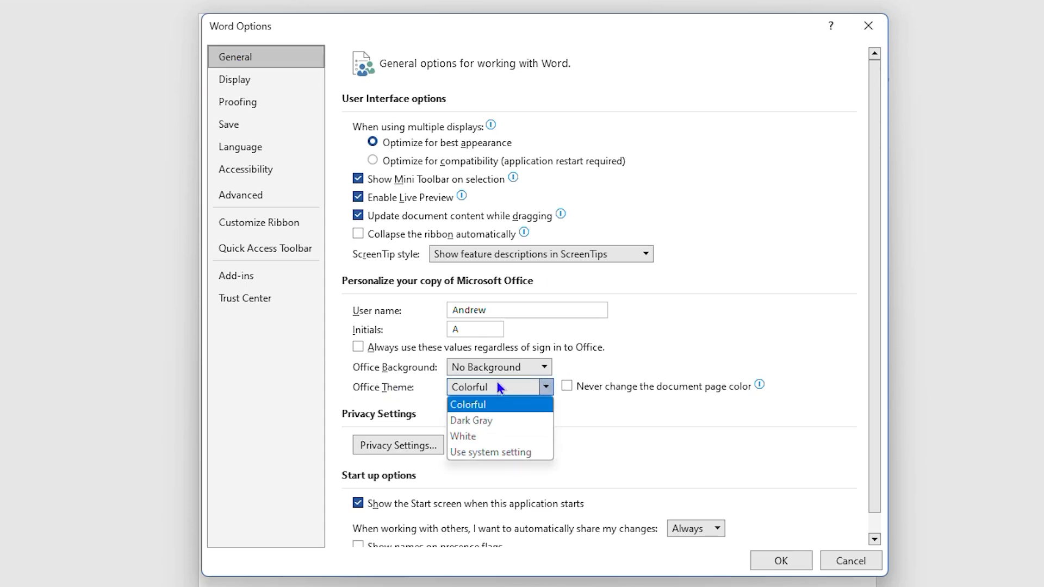
mouse_move(488, 417)
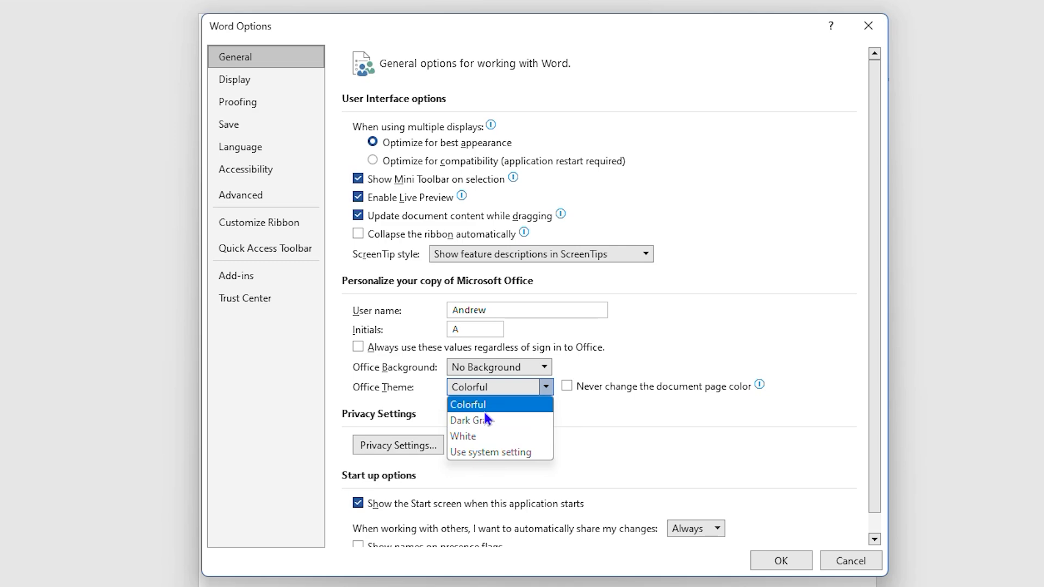
left_click(473, 420)
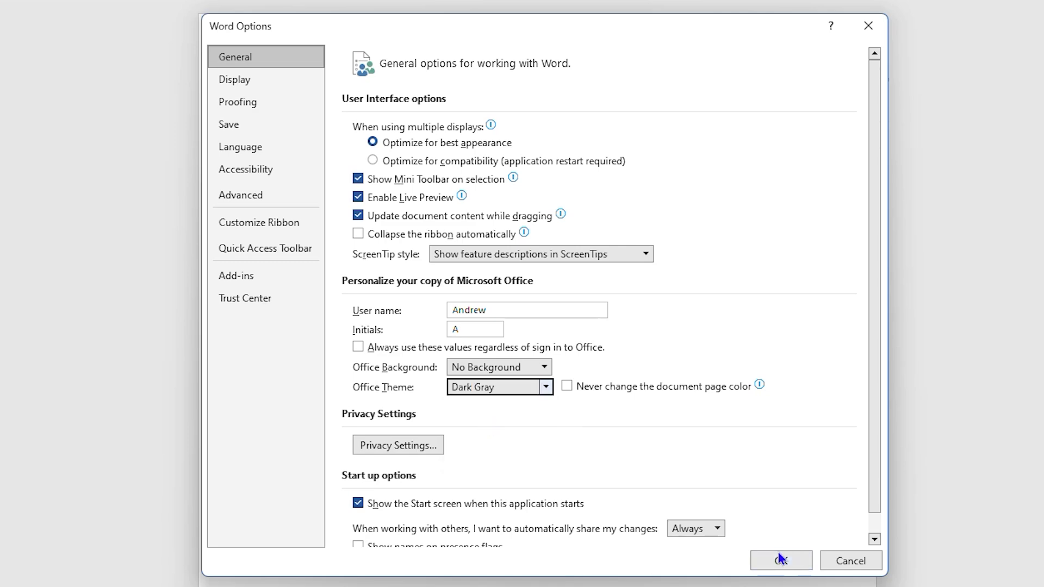
left_click(779, 560)
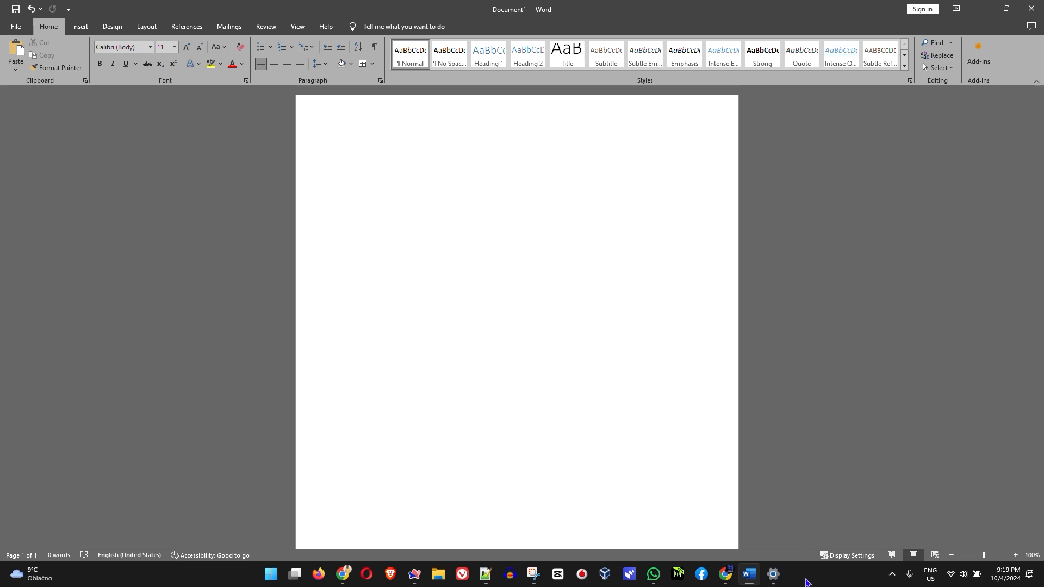
- Set Windows 'Choose your mode' back to Light, then return to Word's File start page
left_click(346, 151)
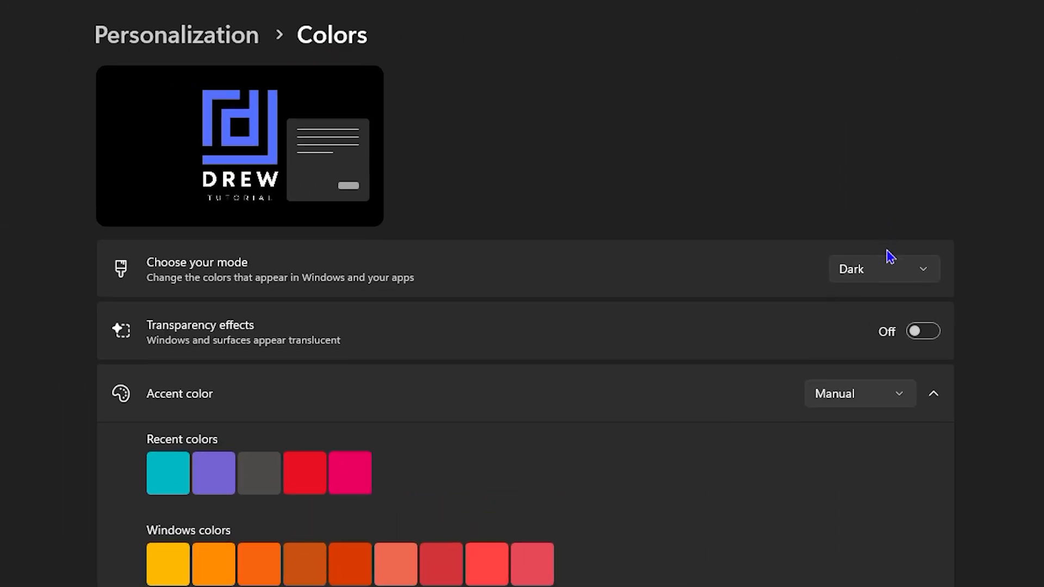
mouse_move(787, 275)
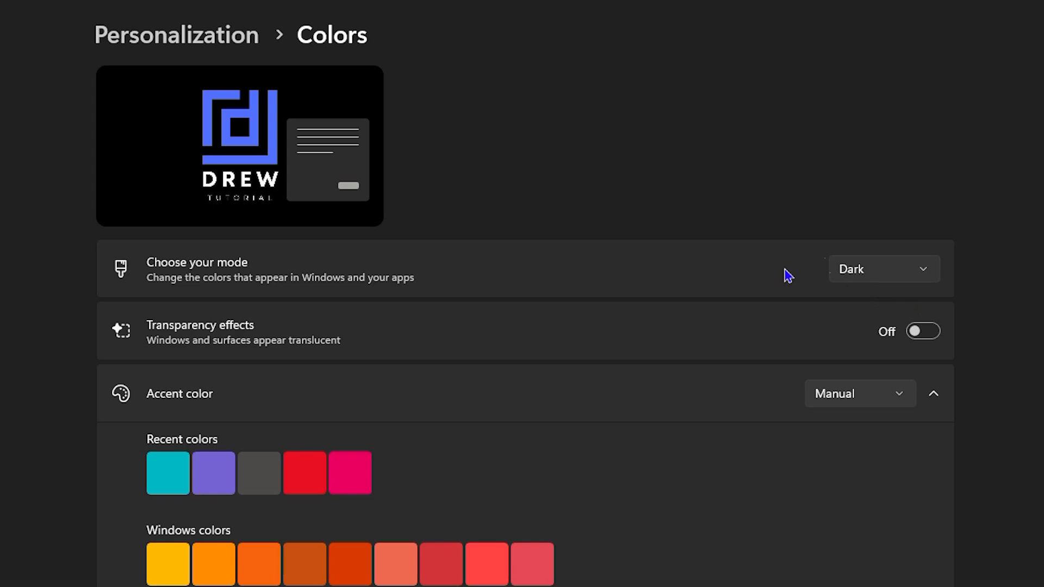
left_click(883, 269)
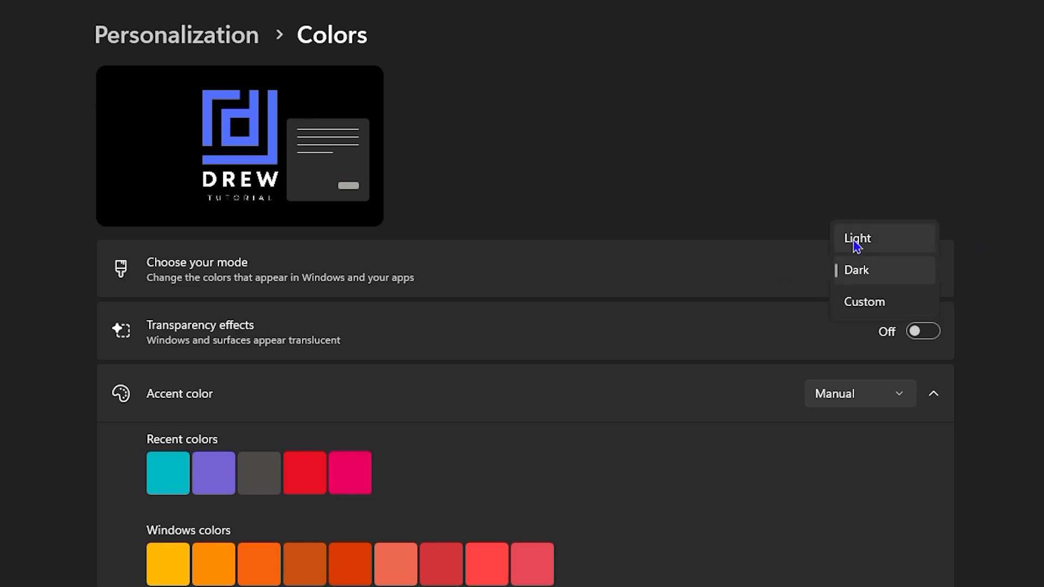
left_click(857, 238)
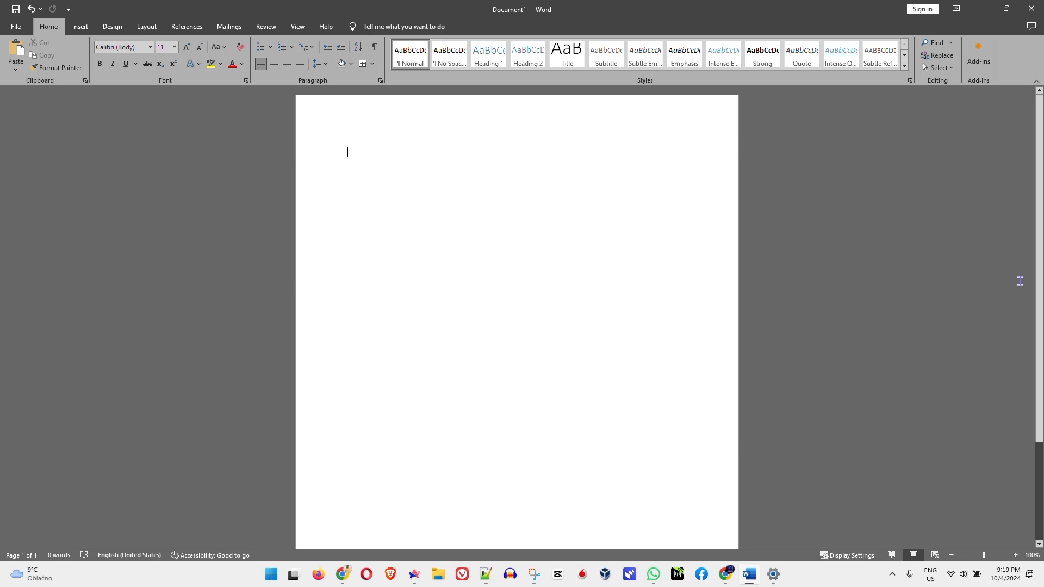
left_click(14, 26)
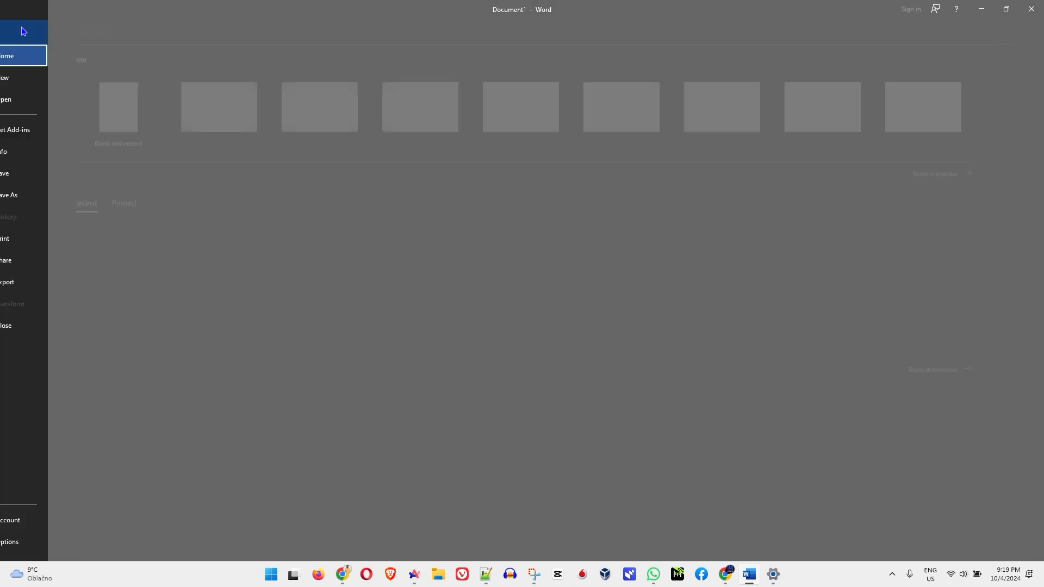